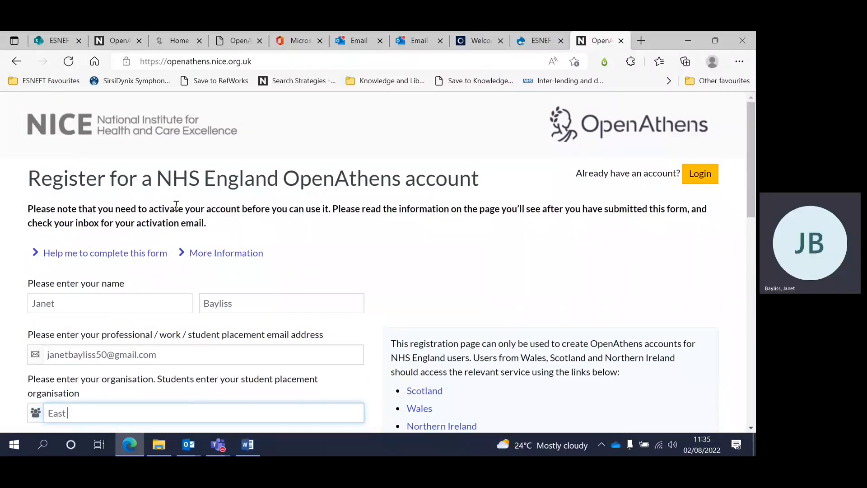
mouse_move(254, 106)
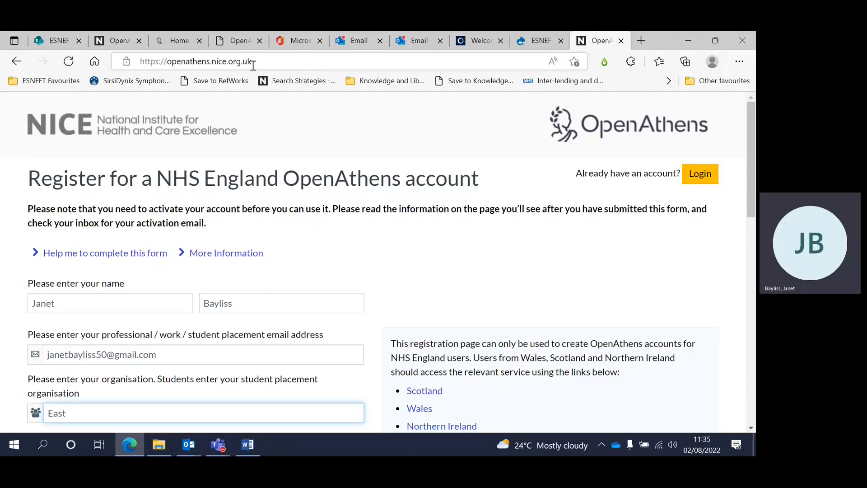
- Search 'Suffolk' and pick East Suffolk and North Essex NHS Foundation Trust as organisation
scroll("down", 3)
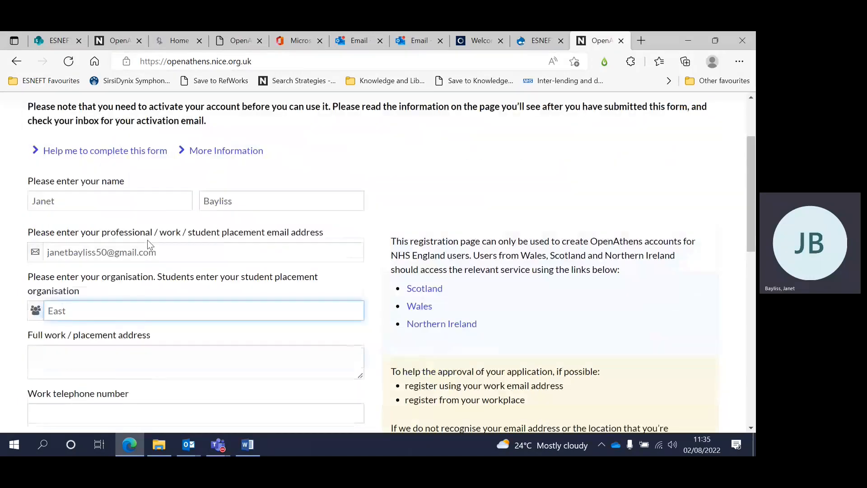
scroll("up", 3)
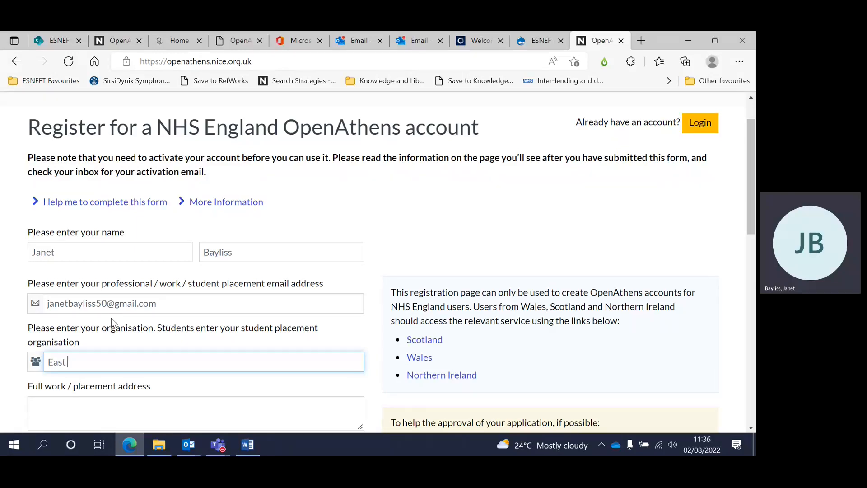
scroll("down", 3)
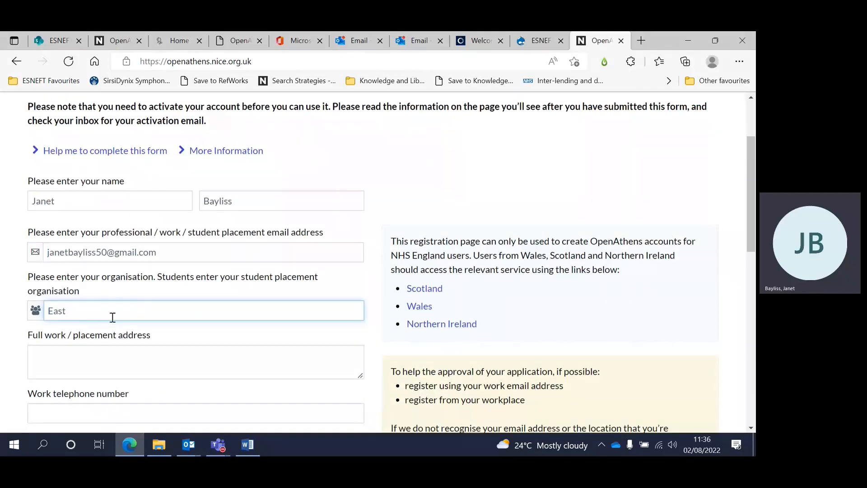
scroll("up", 3)
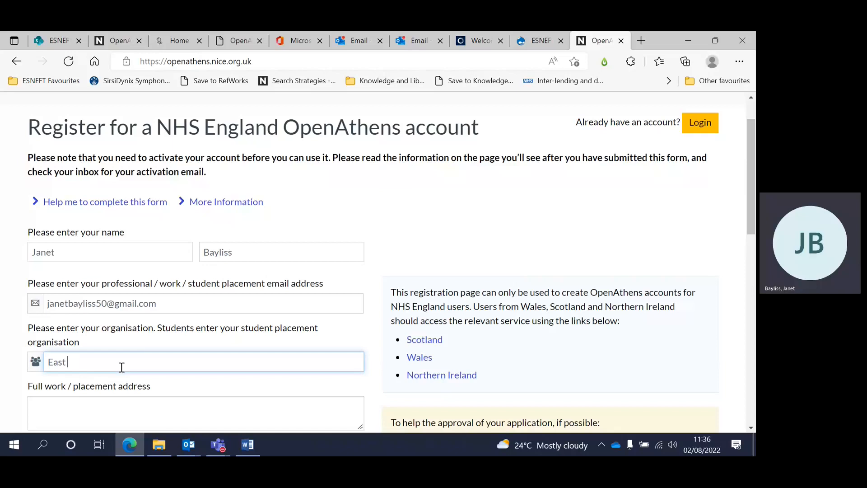
type("Suff")
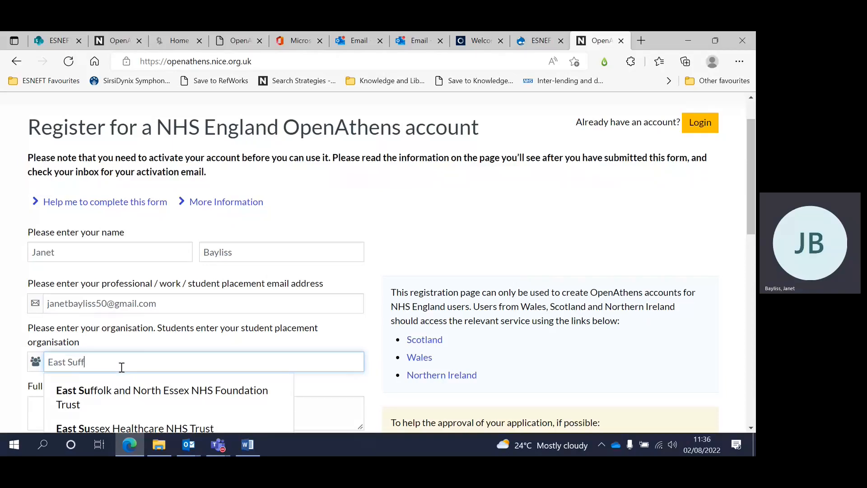
type("olk")
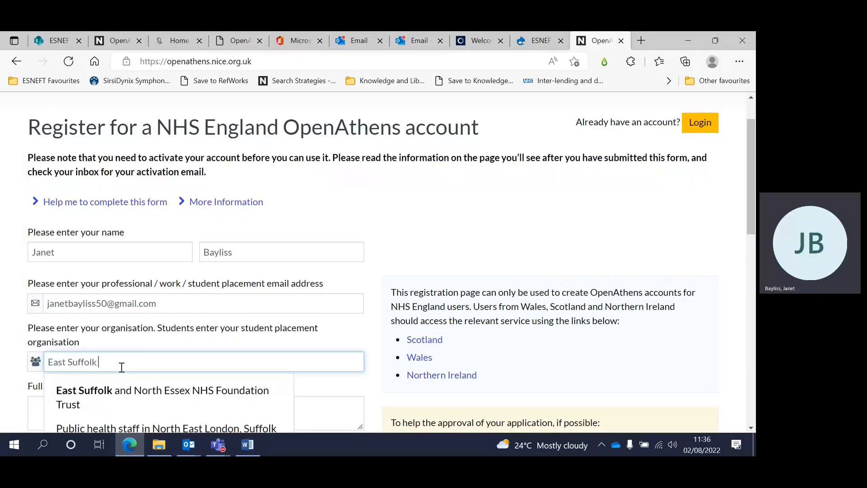
left_click(162, 397)
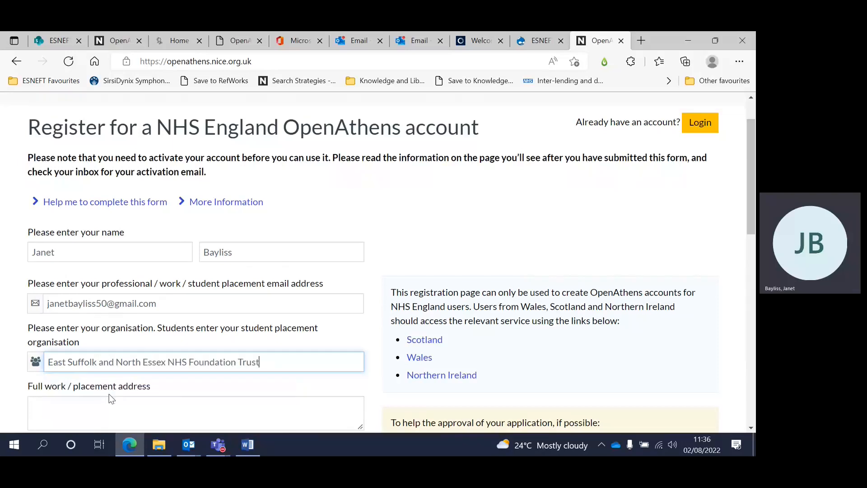
scroll("down", 3)
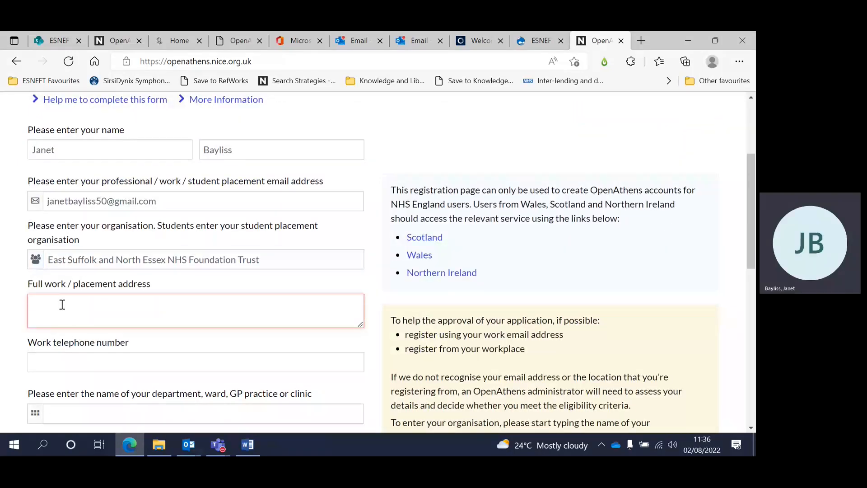
type("Ipswich Hosp")
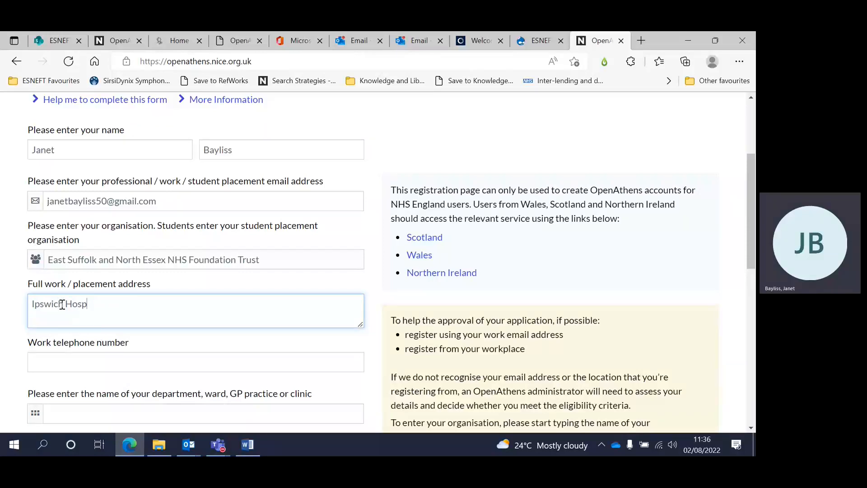
type("ital")
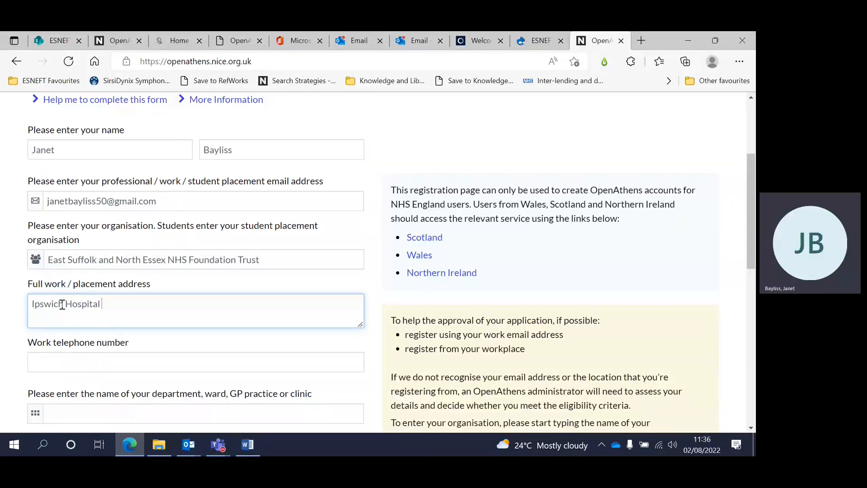
type("H")
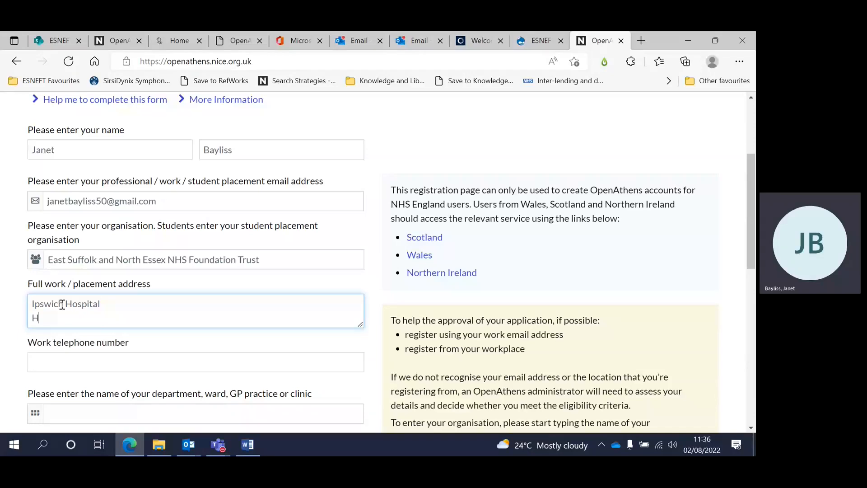
type("eath Road")
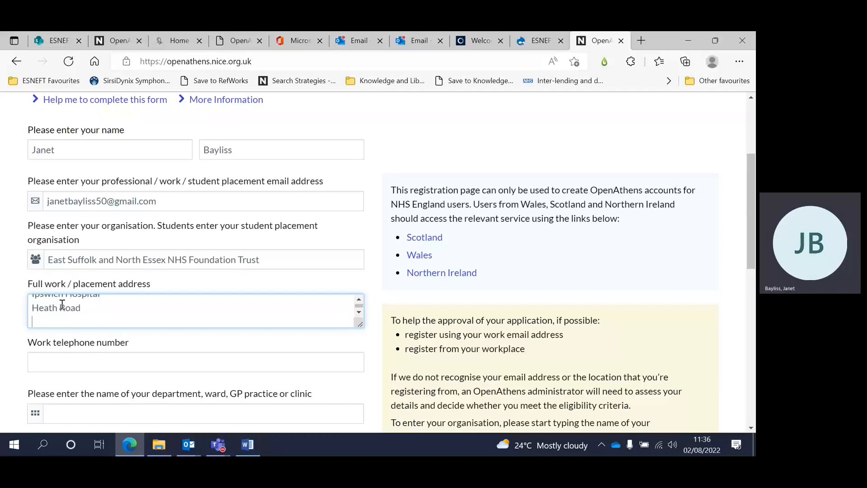
type("Ipswich")
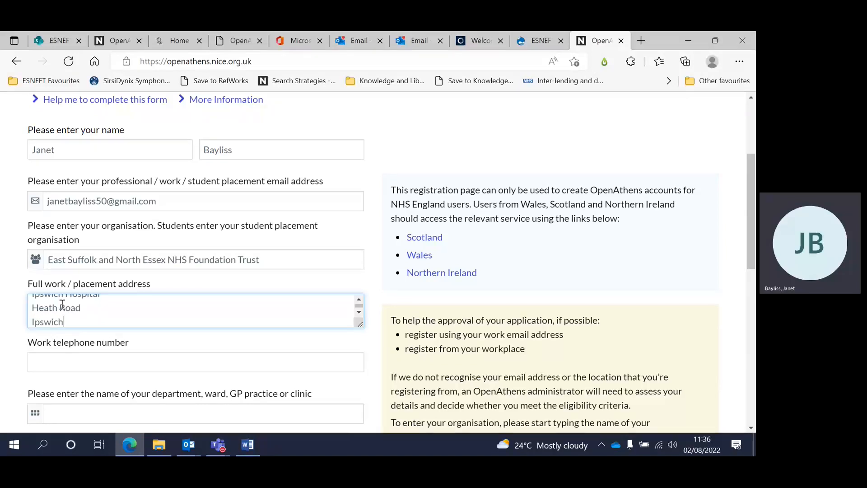
type("IP4")
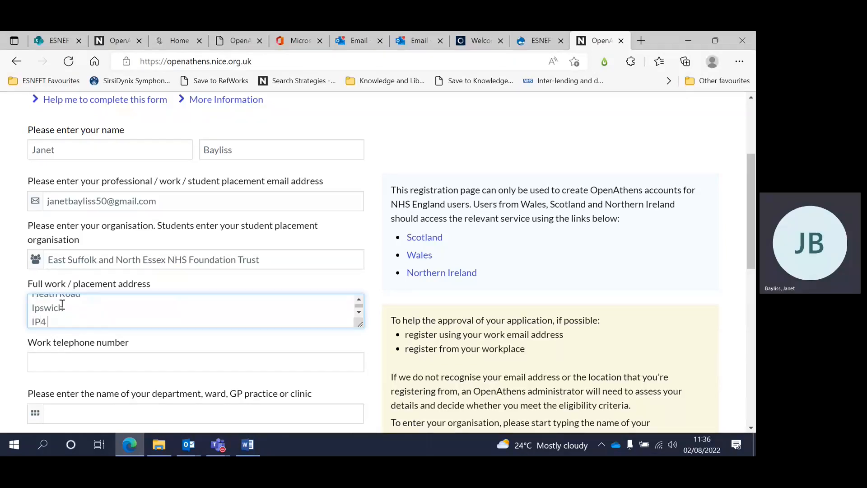
type("5")
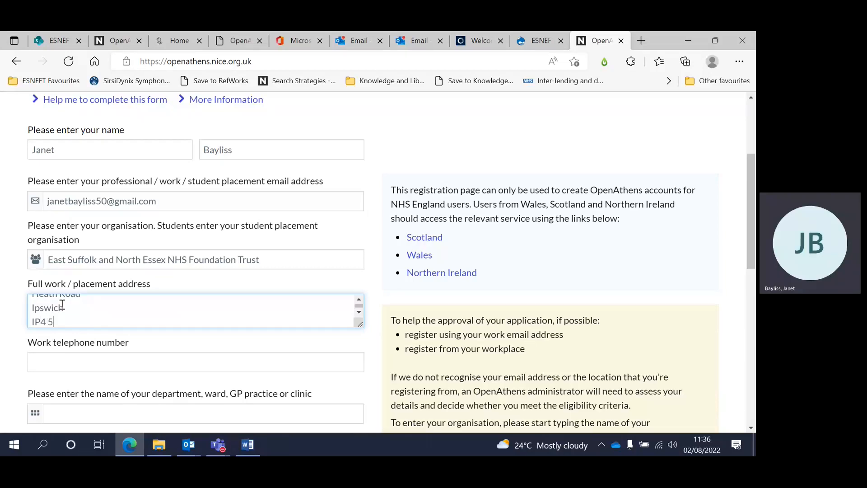
type("PD")
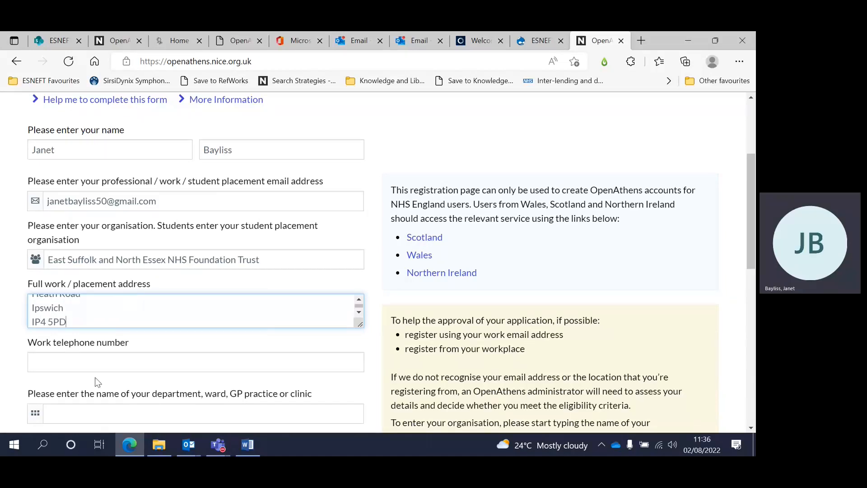
type("0")
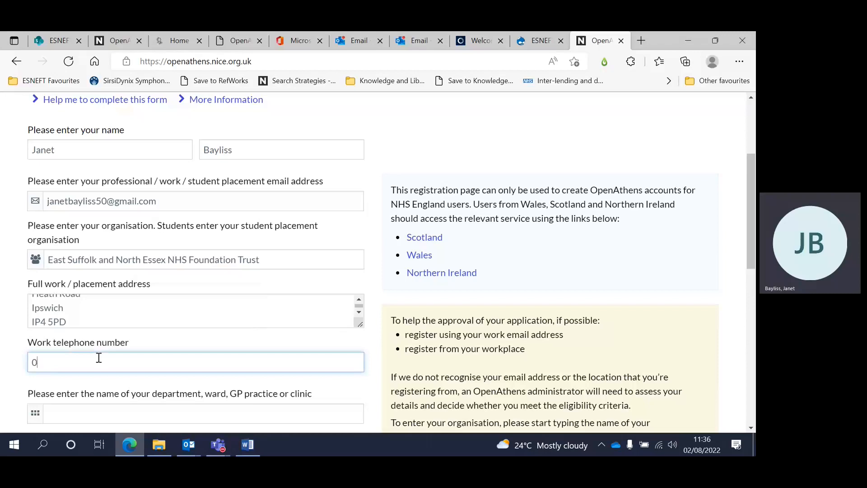
type("1473 7")
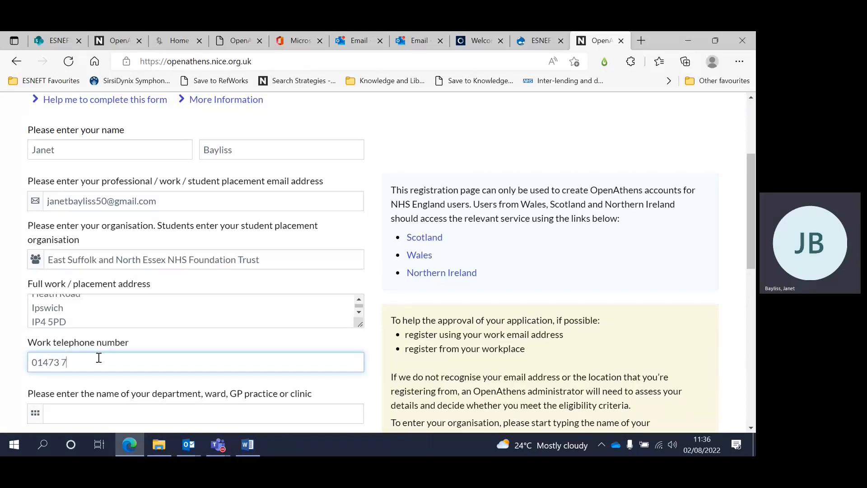
type("02")
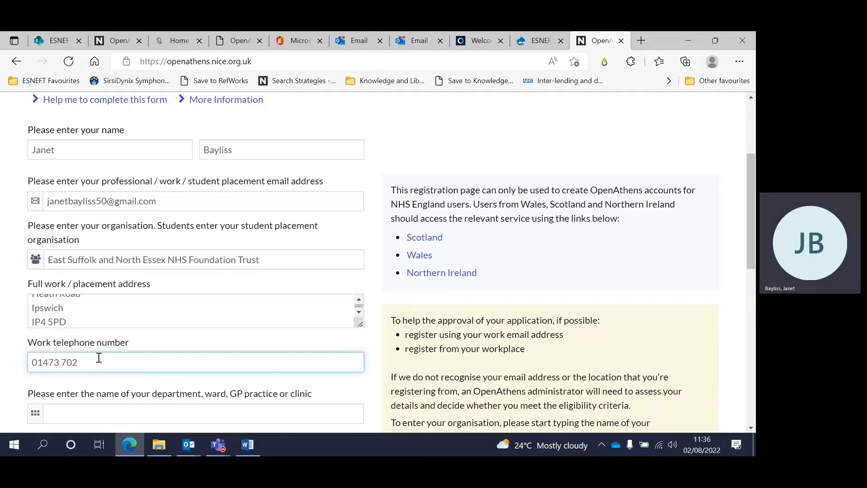
type("544")
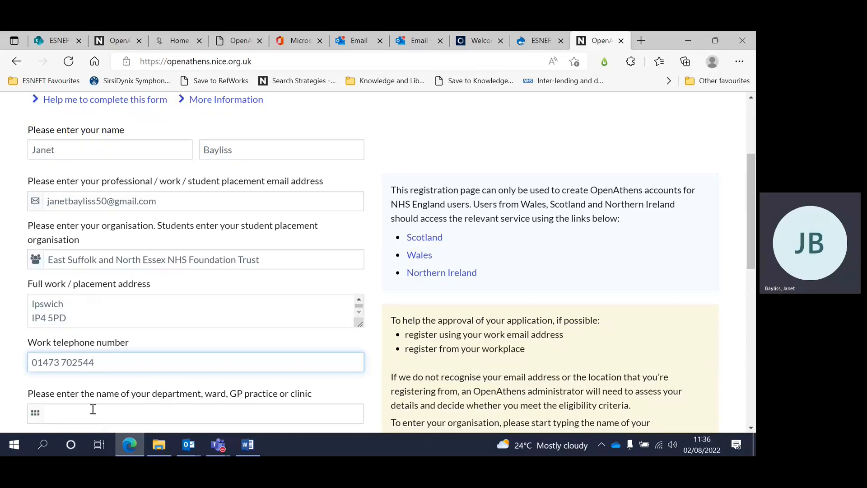
scroll("down", 3)
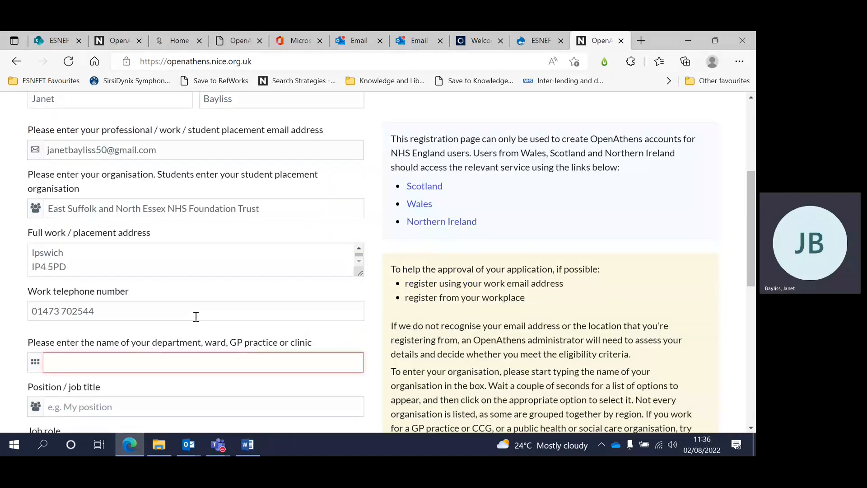
- Enter department 'Library' and position/job title 'Assistant Librarian'
type("Library")
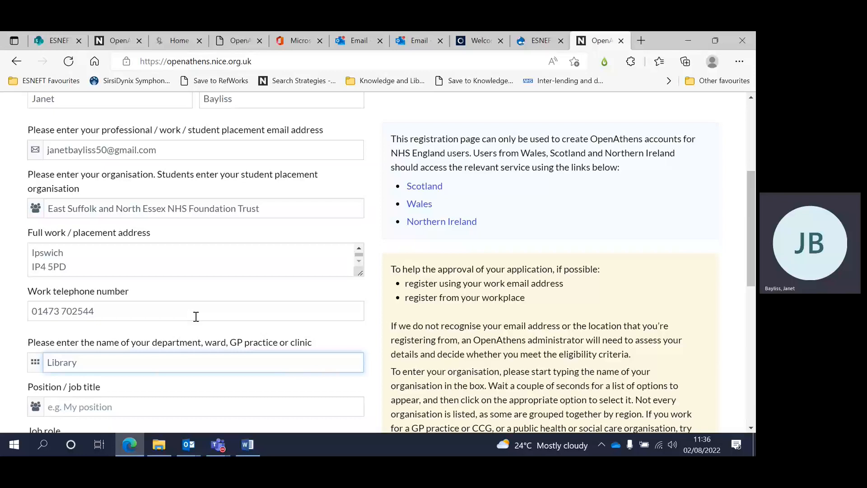
left_click(152, 407)
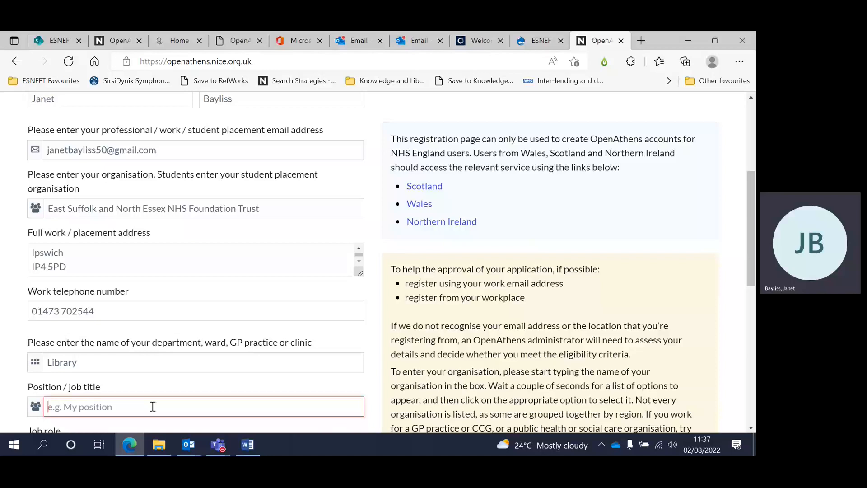
type("Assis")
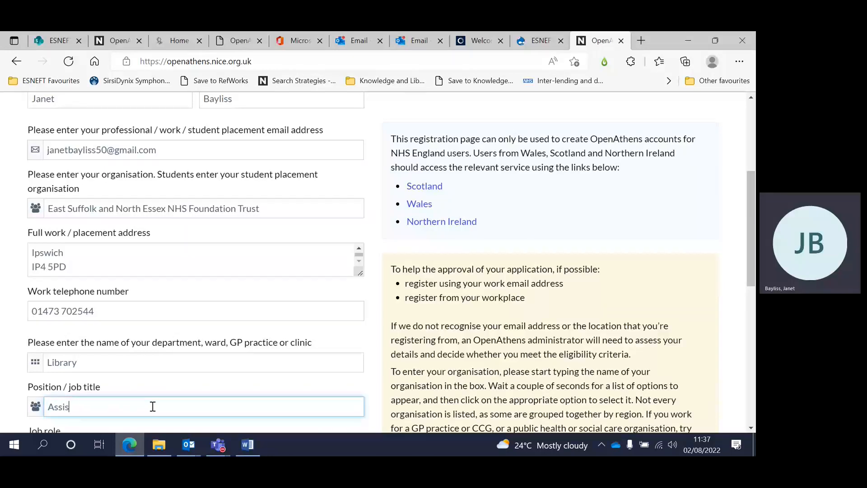
type("tant Lib")
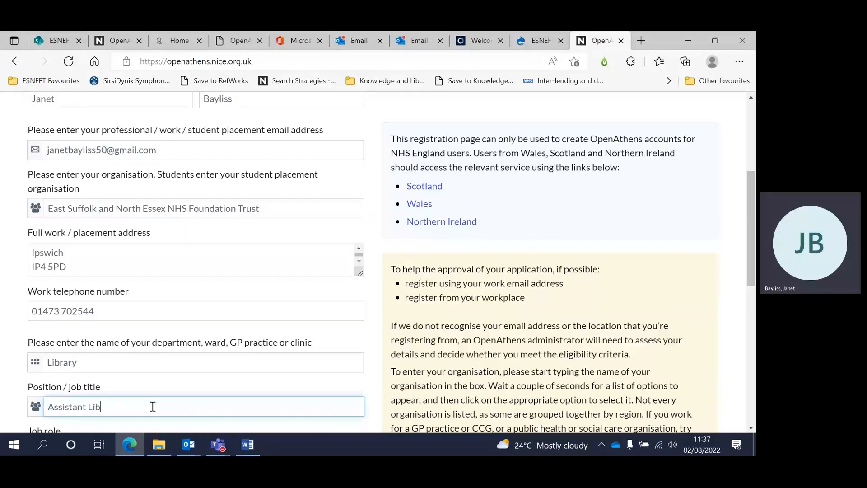
type("rarian")
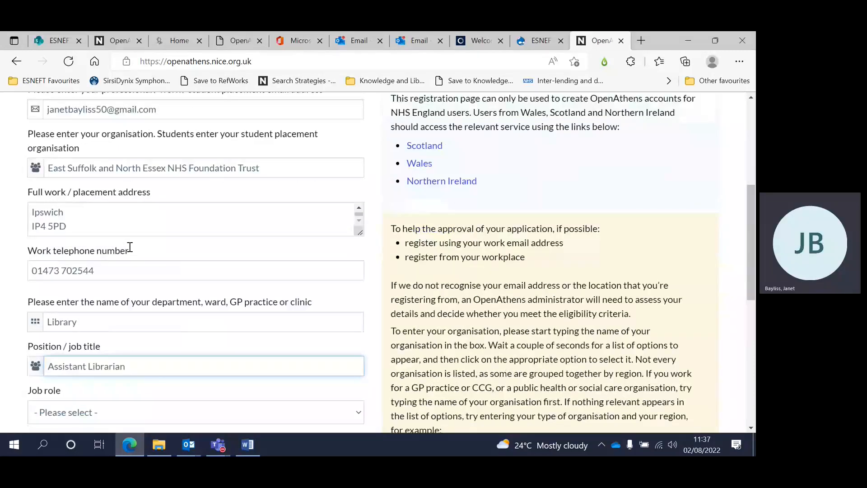
left_click(195, 412)
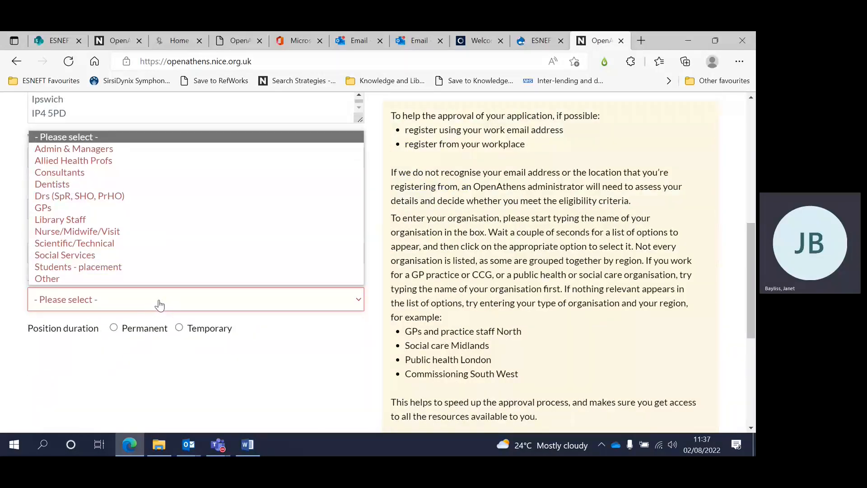
mouse_move(74, 148)
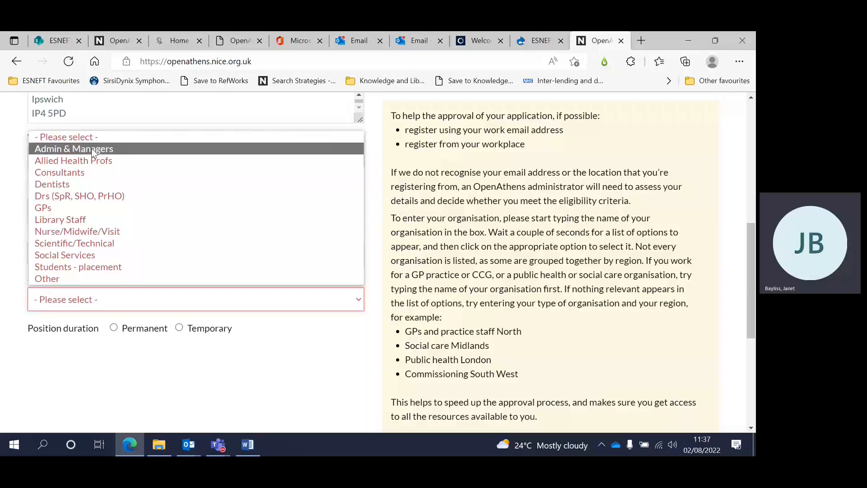
- Choose 'Admin & Managers' as job role and mark the position as permanent
left_click(73, 149)
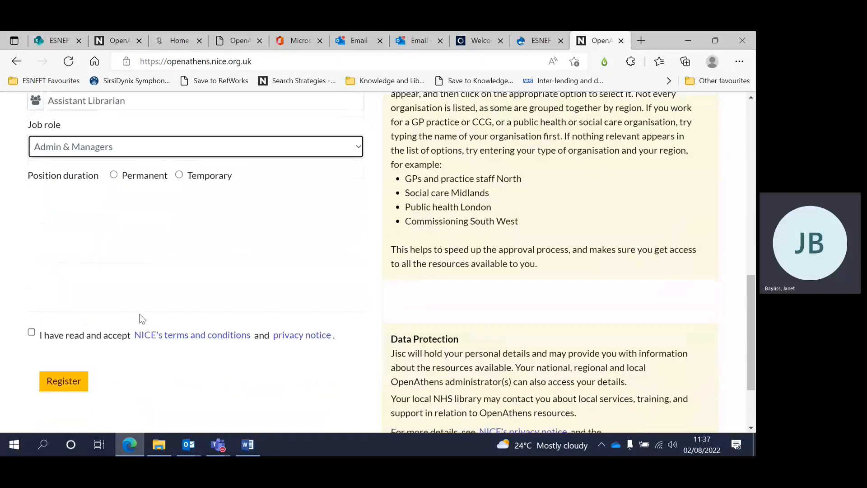
left_click(113, 175)
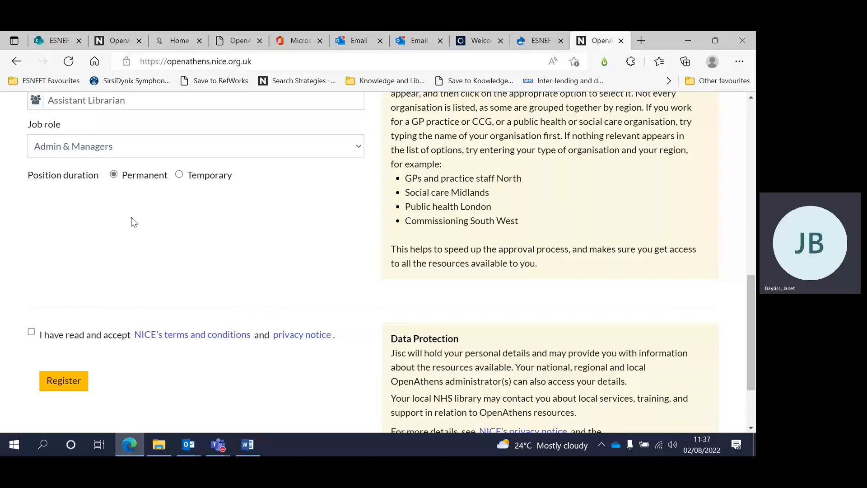
mouse_move(230, 365)
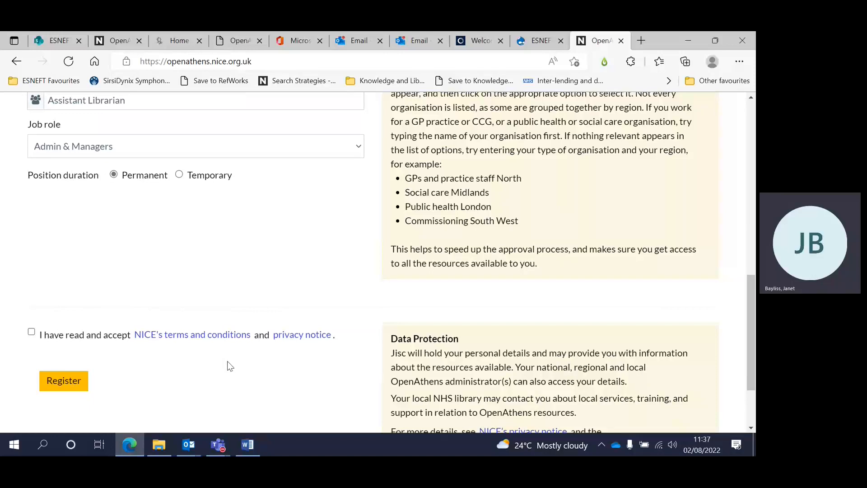
- Accept NICE's terms and privacy notice, then submit the form with Register
scroll("down", 3)
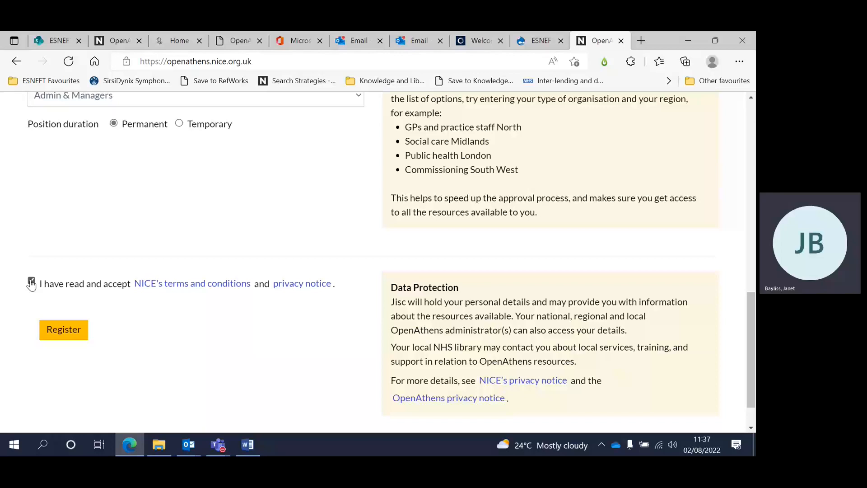
left_click(31, 281)
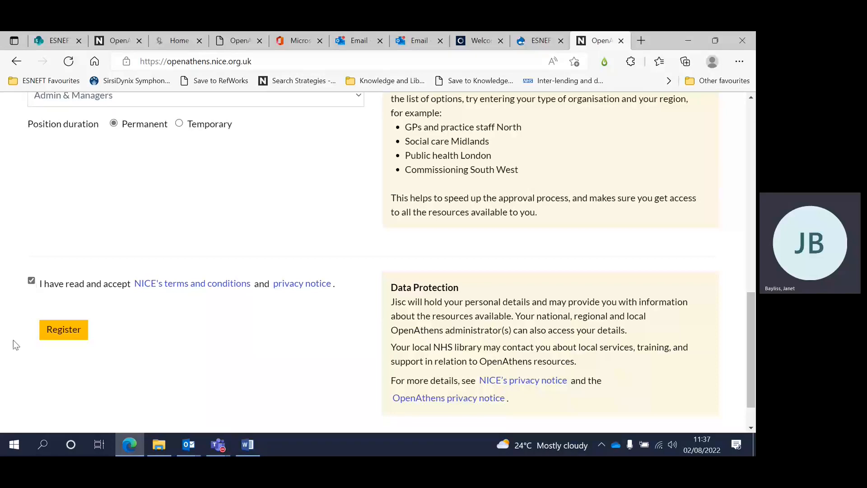
left_click(63, 329)
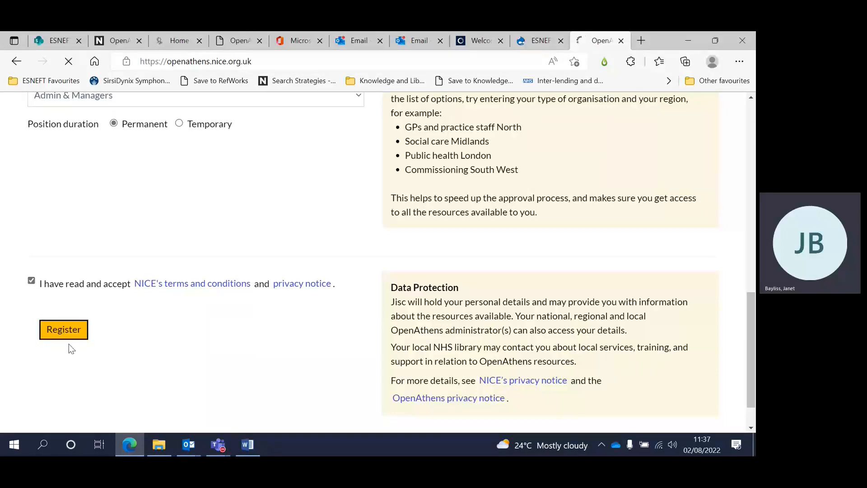
left_click(63, 329)
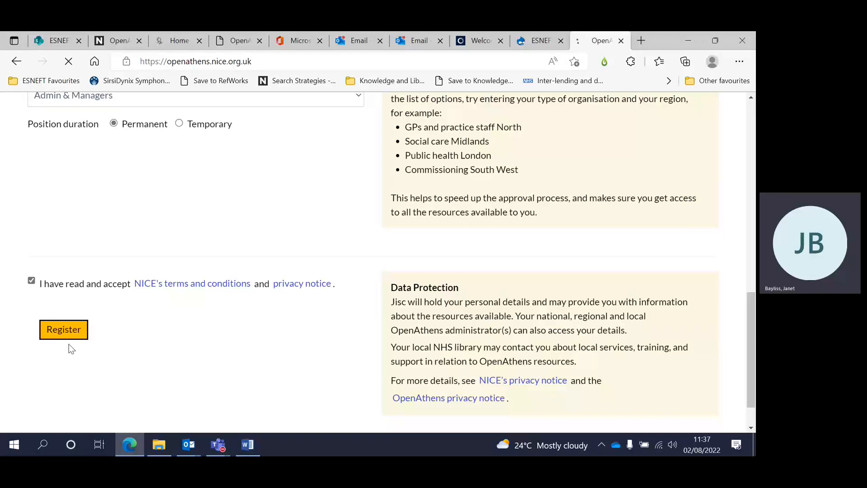
left_click(63, 329)
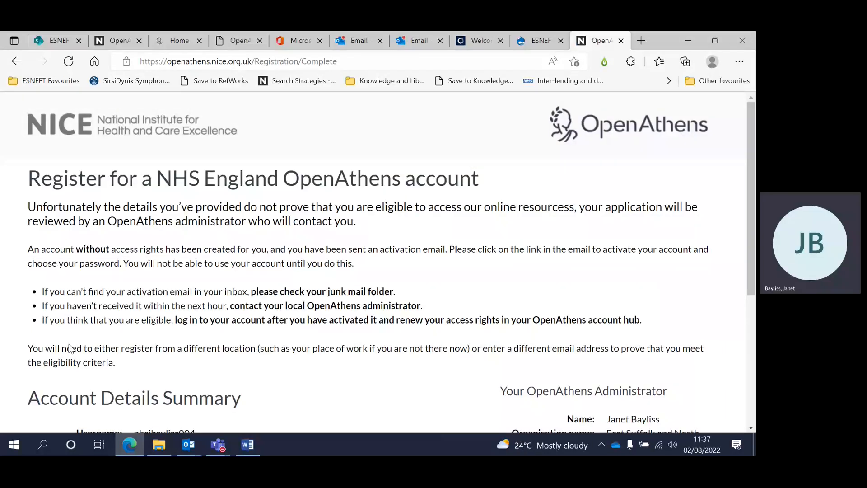